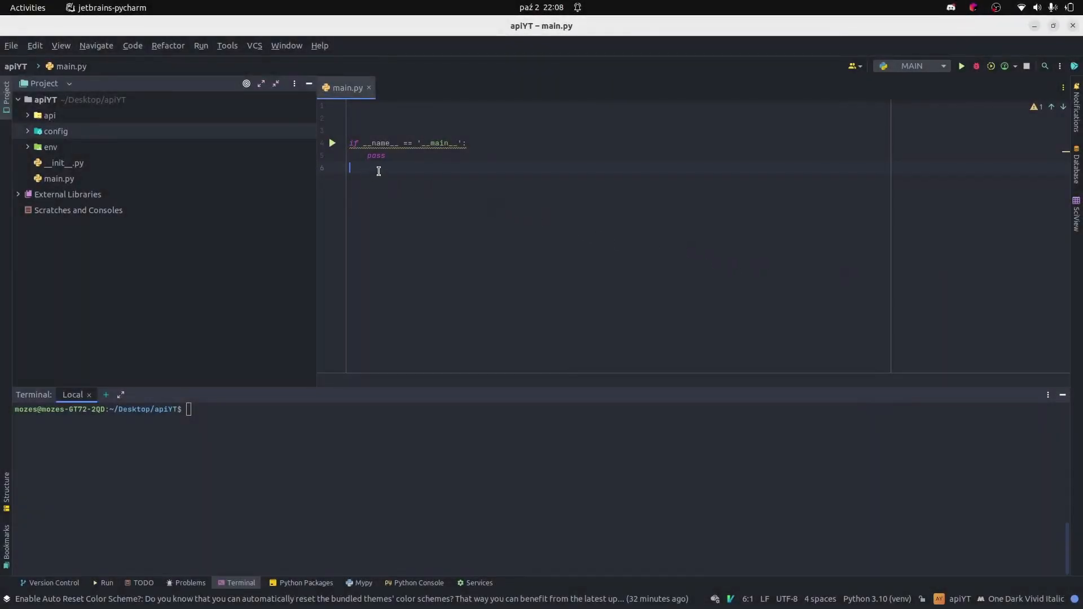
{"action": "mouse_move", "coordinate": [96, 138]}
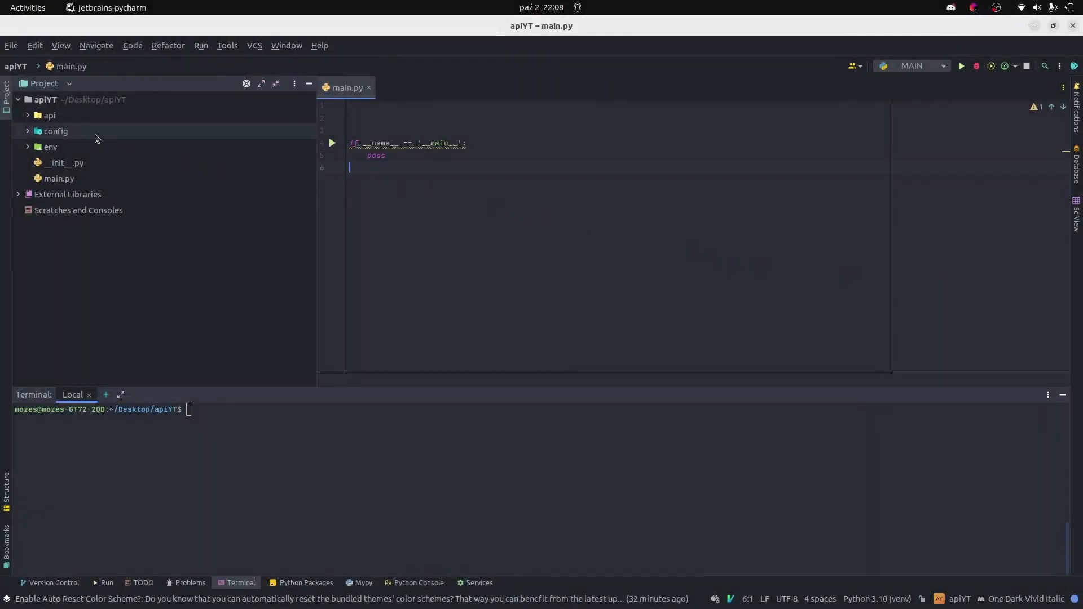
Step: Expand the config folder and open the empty config_files.py in the editor
{"action": "left_click", "coordinate": [54, 131]}
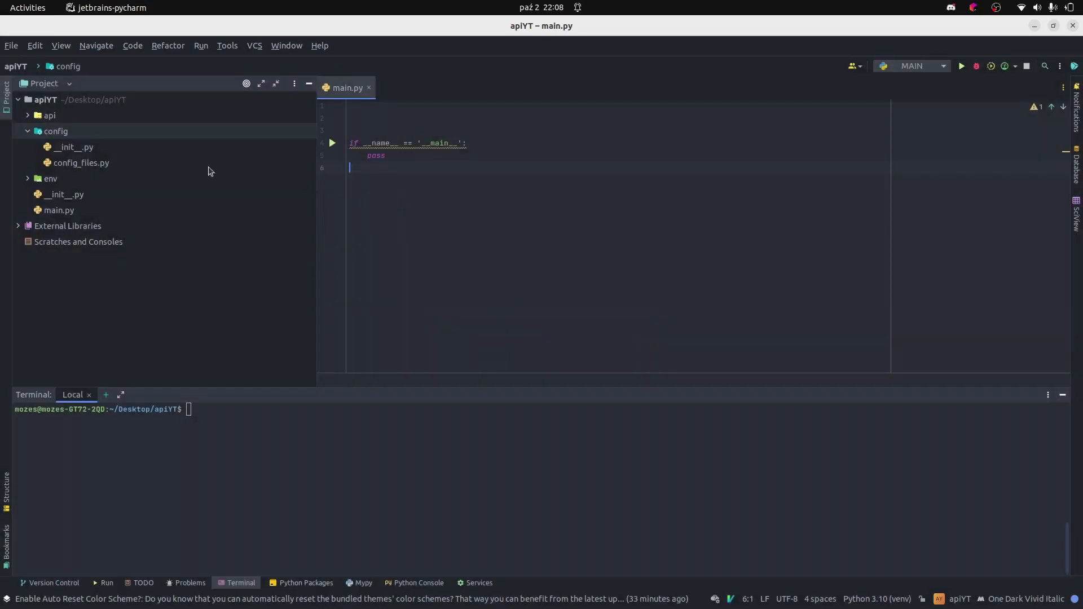
{"action": "left_click", "coordinate": [55, 131]}
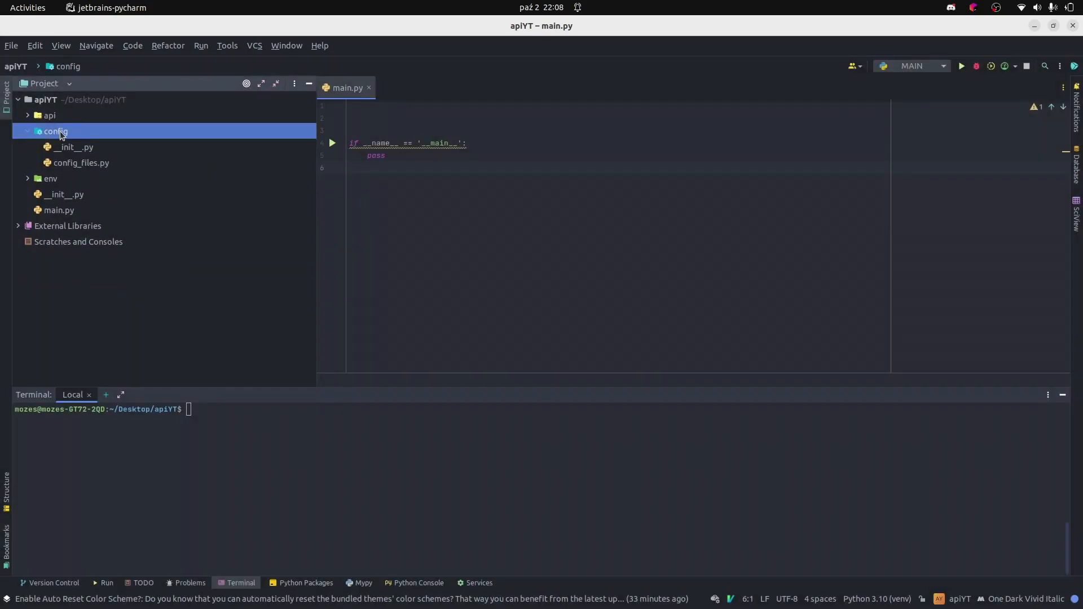
{"action": "double_click", "coordinate": [82, 163]}
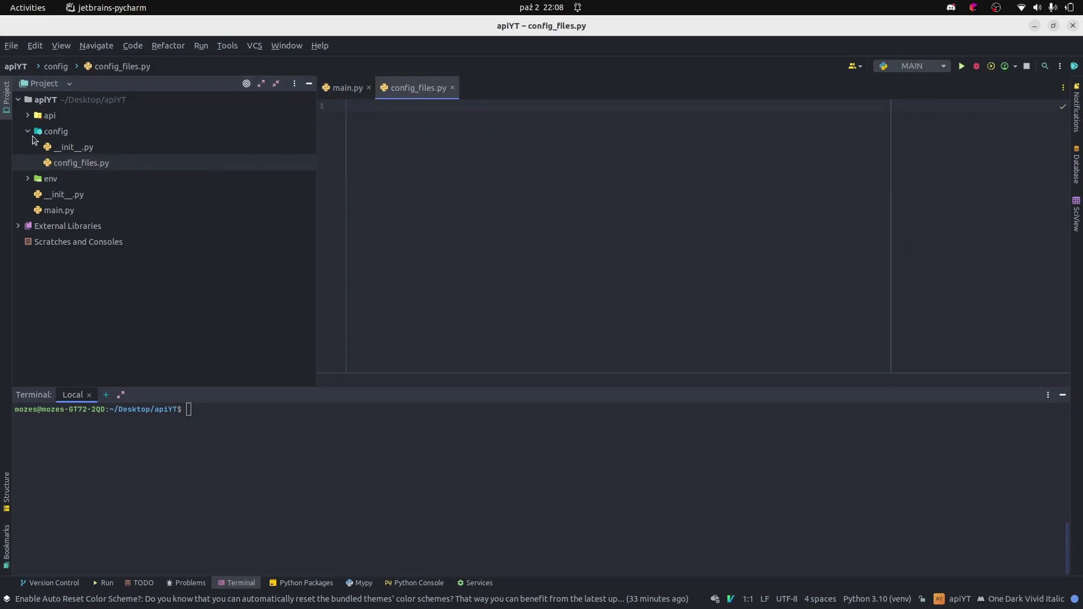
{"action": "mouse_move", "coordinate": [47, 137]}
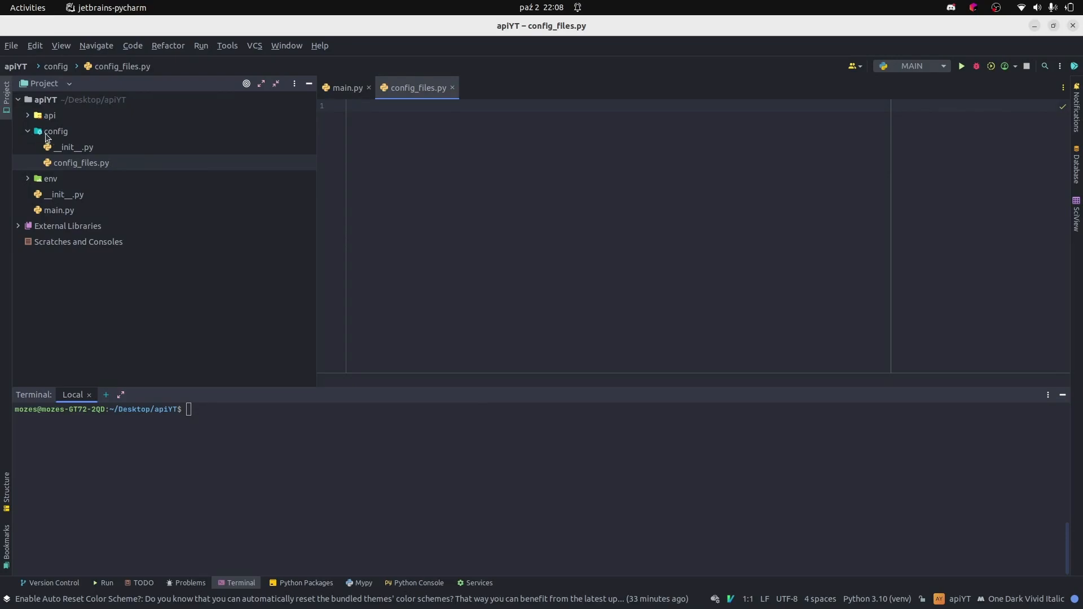
{"action": "left_click", "coordinate": [28, 116]}
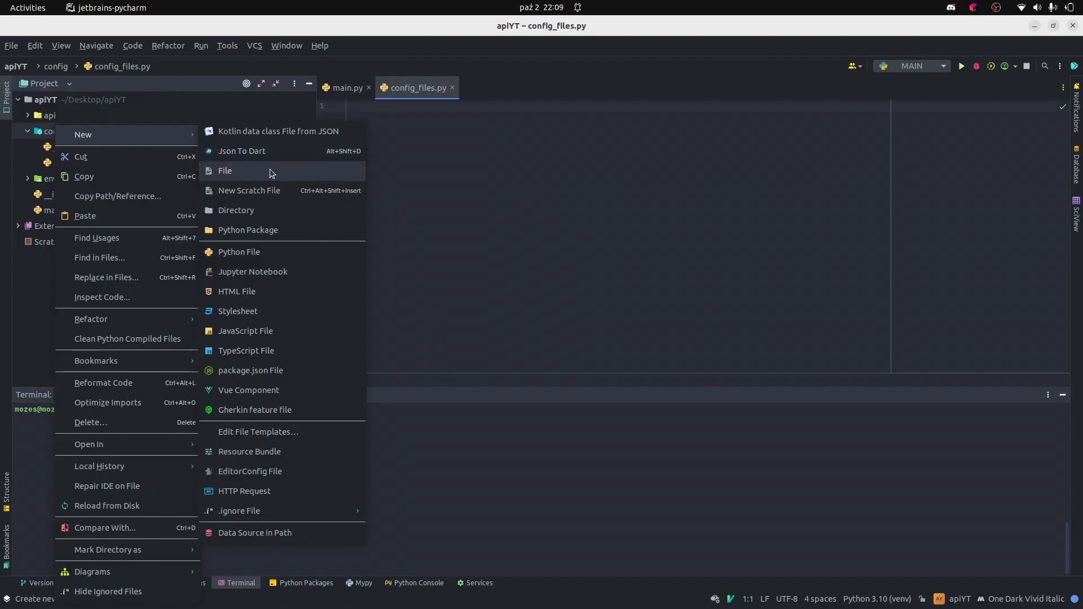
Step: Create a new file named config.ini inside the config folder
{"action": "left_click", "coordinate": [225, 170]}
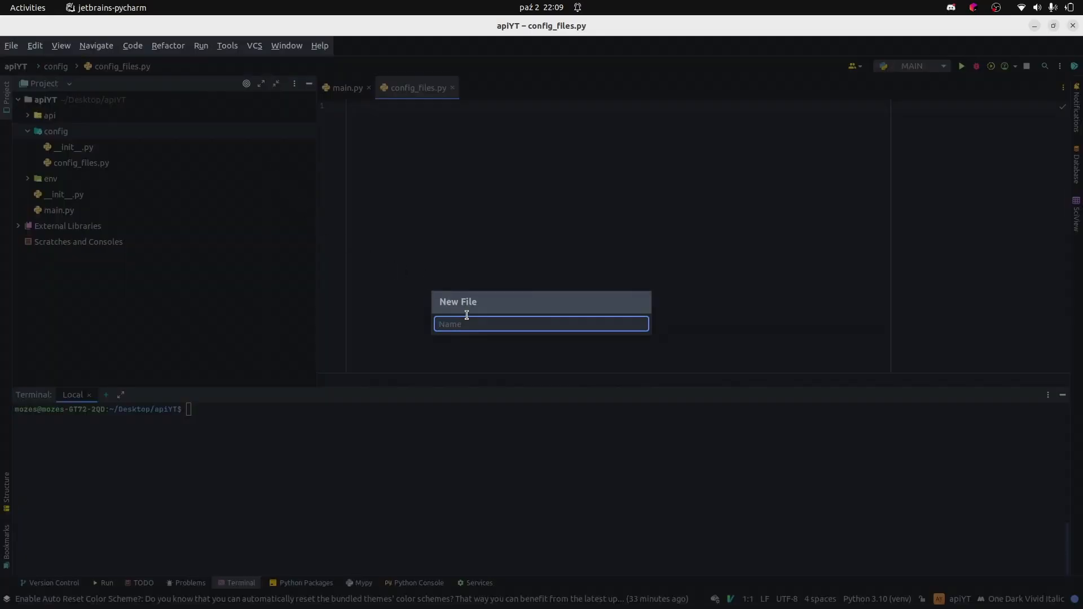
{"action": "type", "text": "config"}
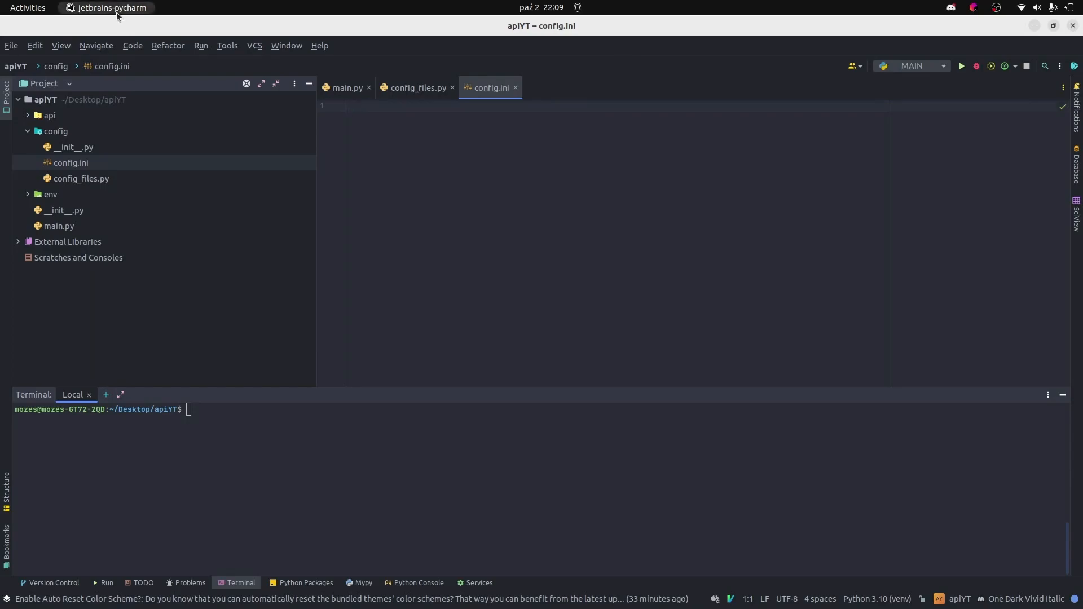
{"action": "mouse_move", "coordinate": [408, 152]}
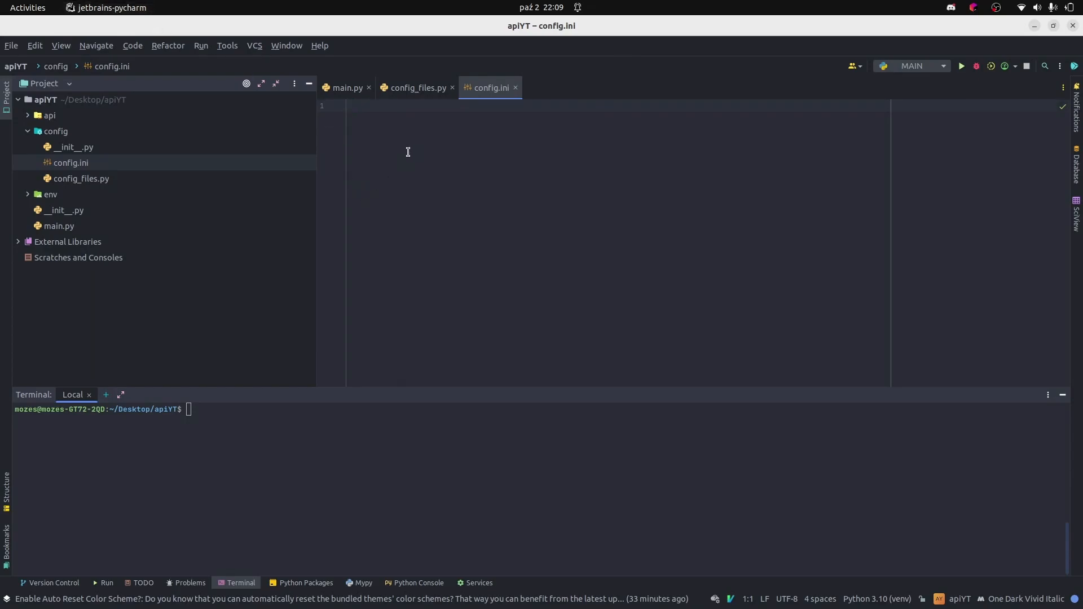
{"action": "mouse_move", "coordinate": [396, 148]}
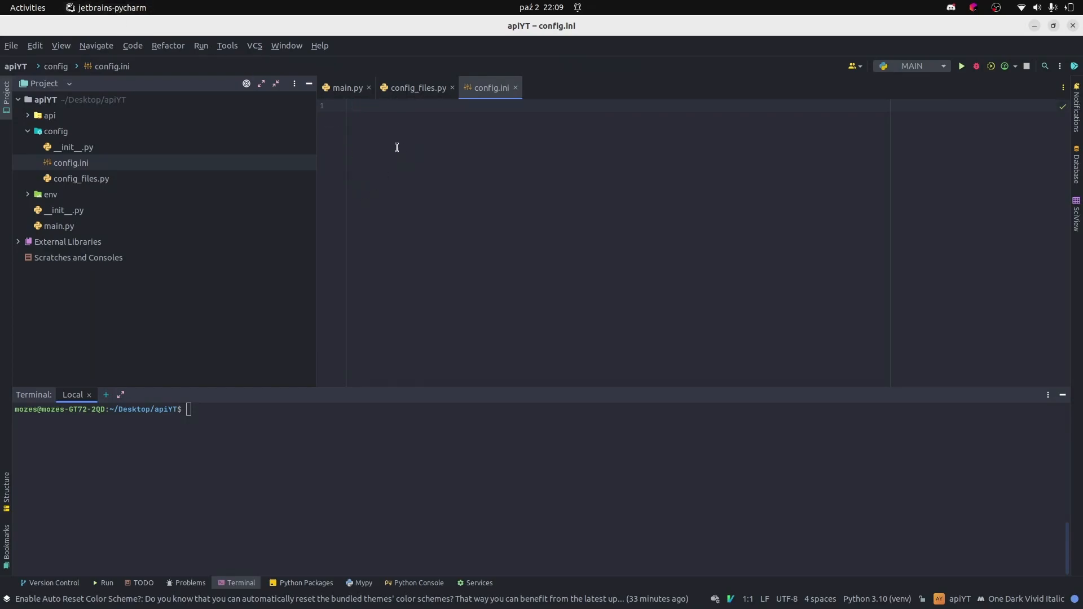
{"action": "type", "text": "[a"}
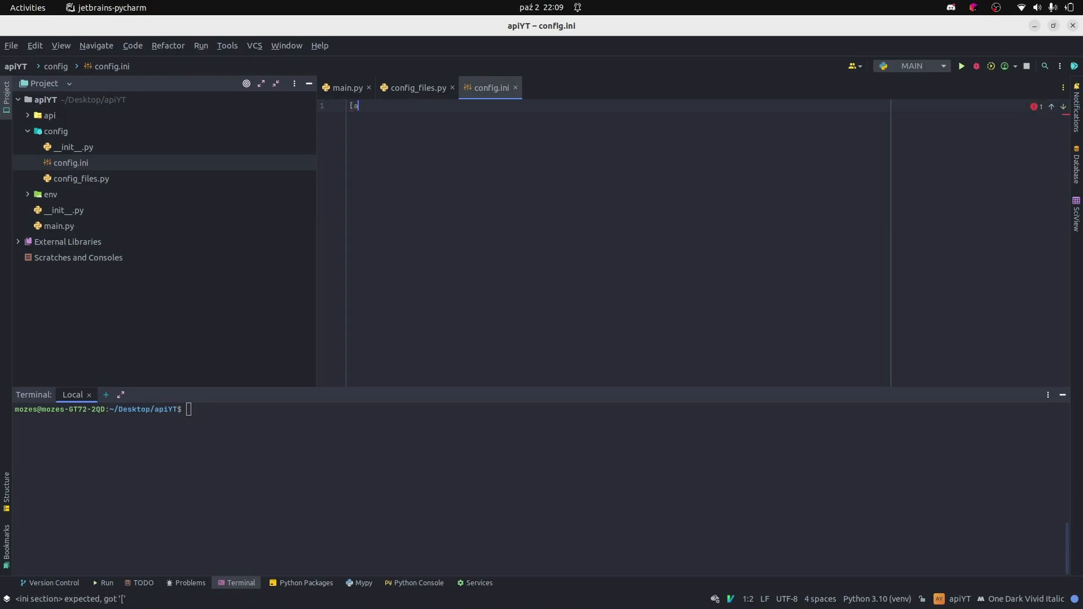
{"action": "type", "text": "pi]"}
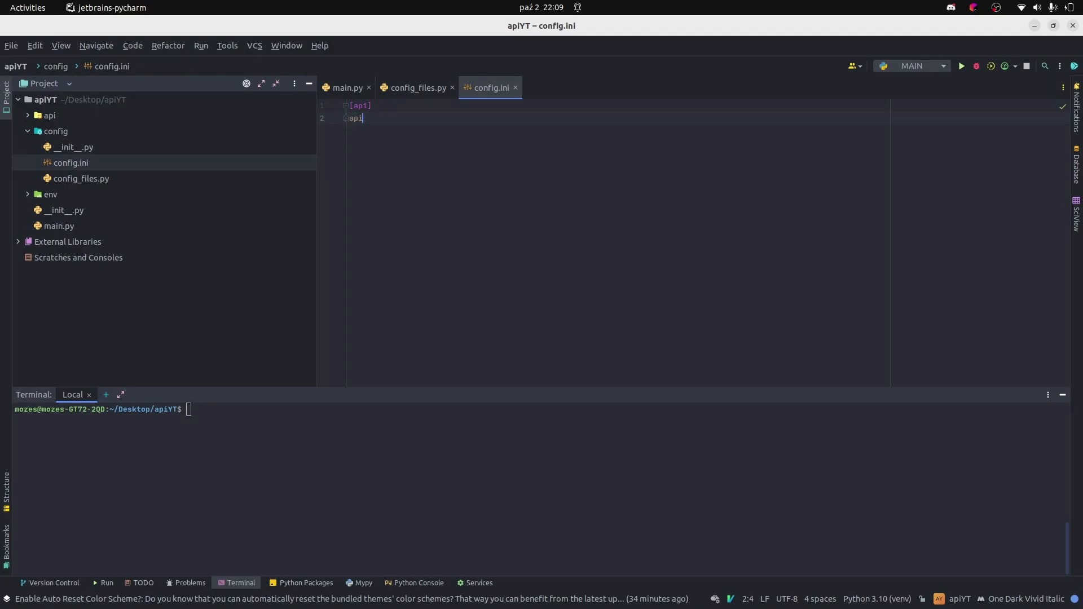
{"action": "type", "text": "Test"}
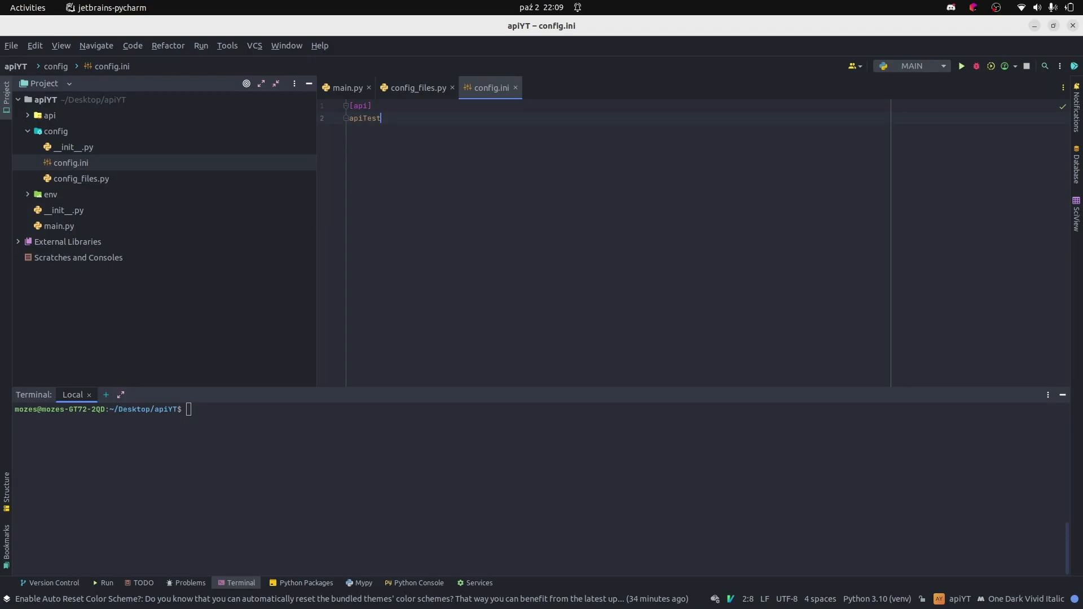
{"action": "type", "text": "="}
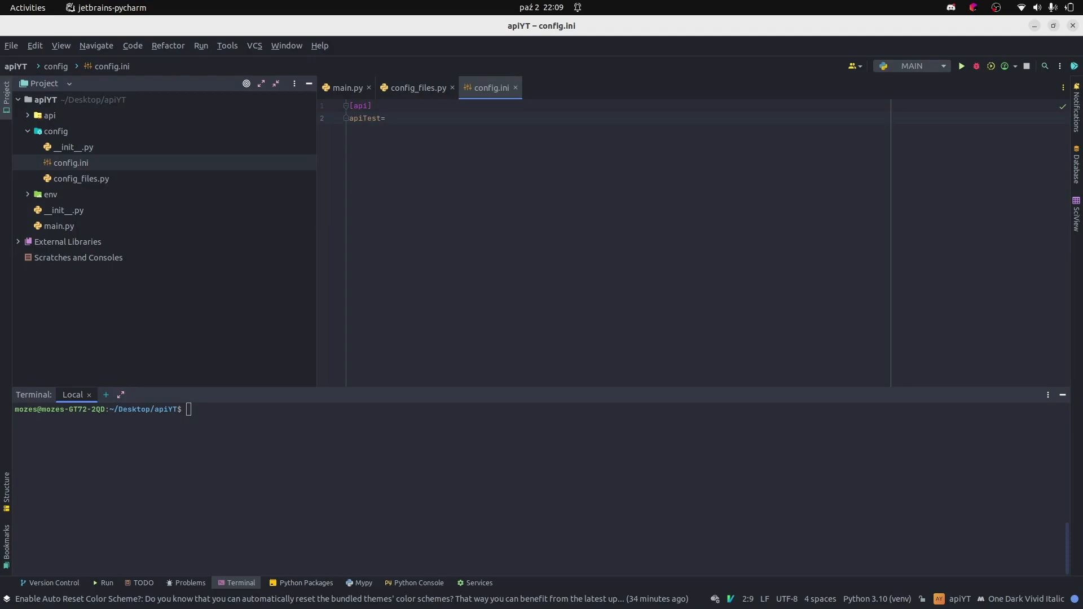
{"action": "type", "text": "1234567"}
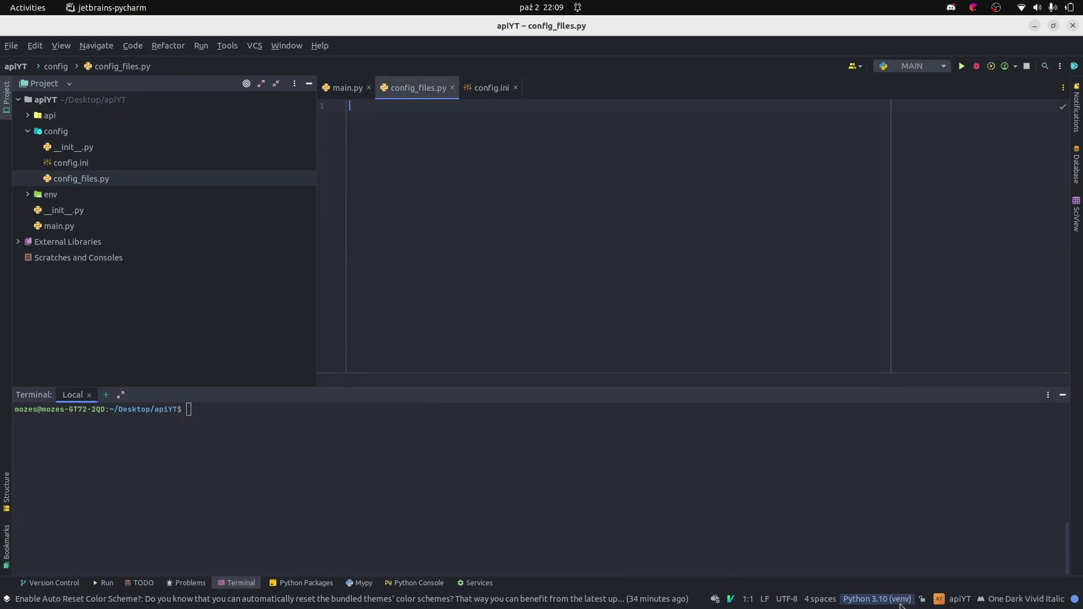
Step: Reopen config_files.py from the project tree to continue its import line
{"action": "left_click", "coordinate": [59, 225]}
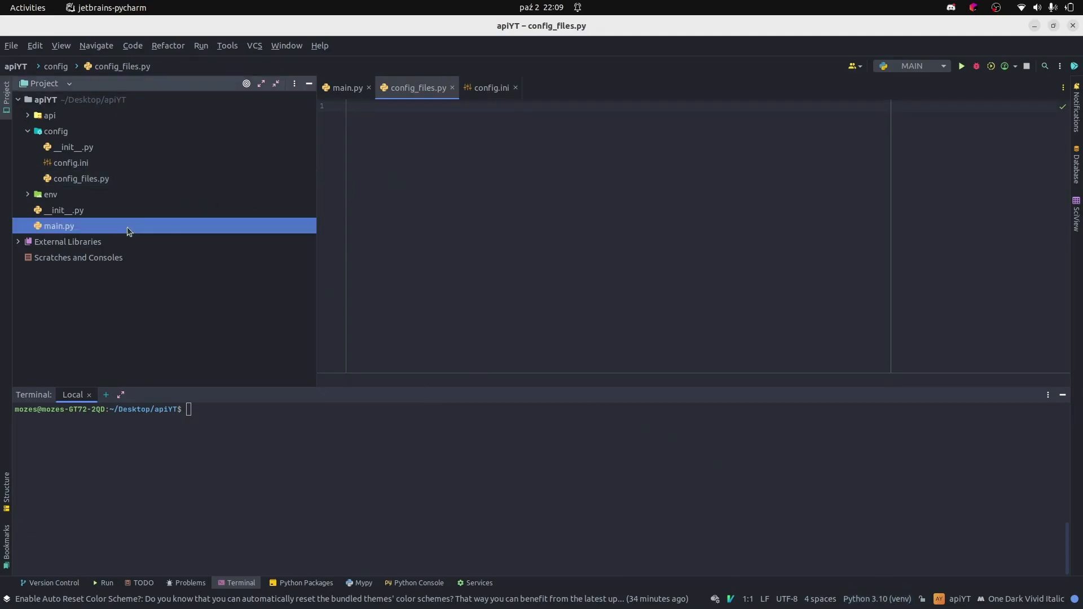
{"action": "double_click", "coordinate": [59, 225]}
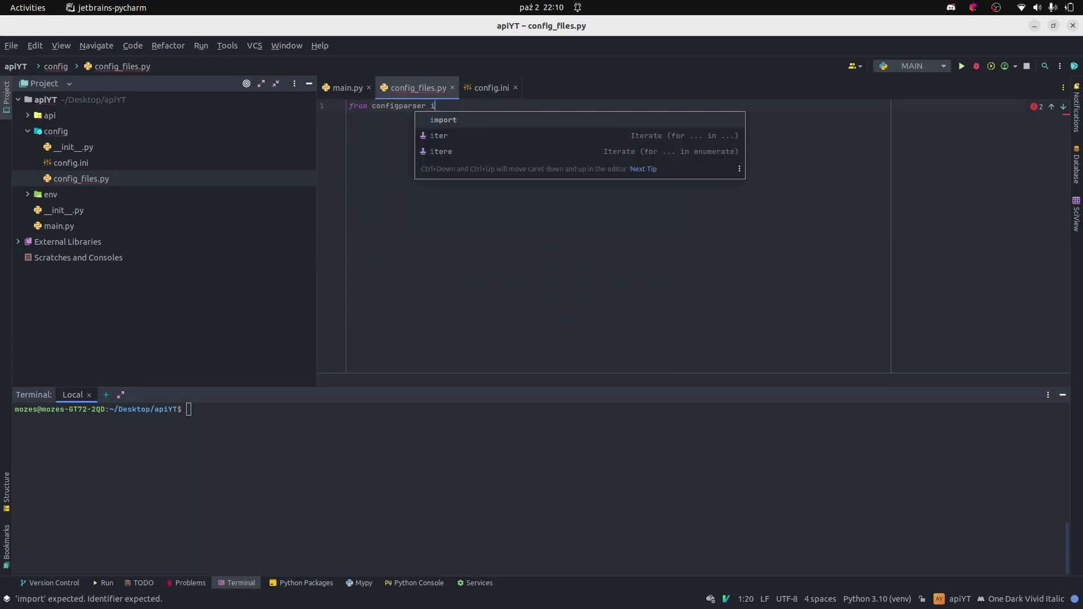
Step: Finish importing ConfigParser and set file = 'config.ini'
{"action": "type", "text": "mport Co"}
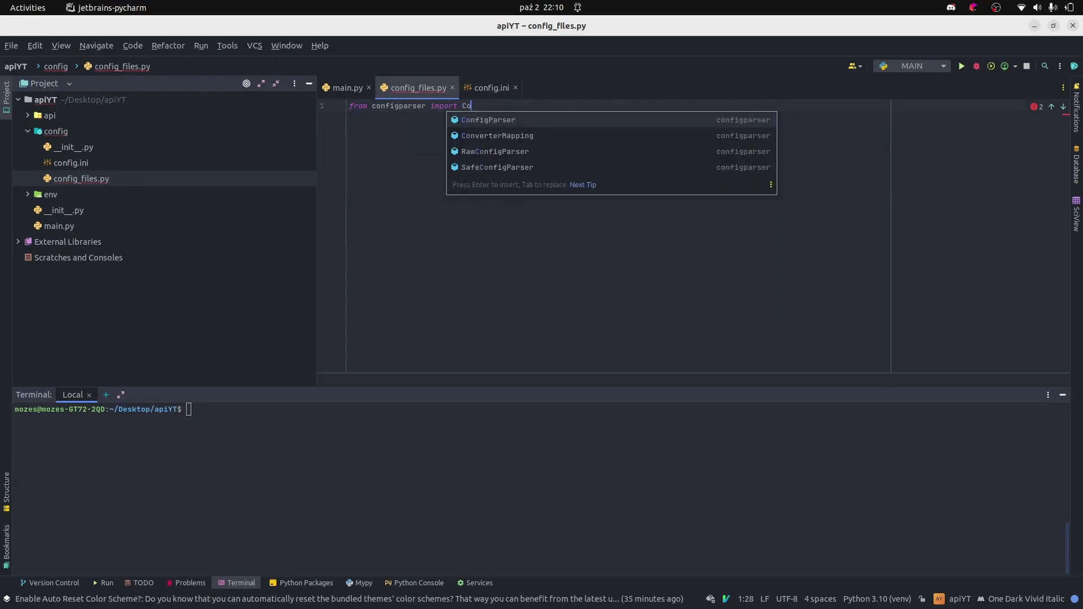
{"action": "key", "text": "Enter"}
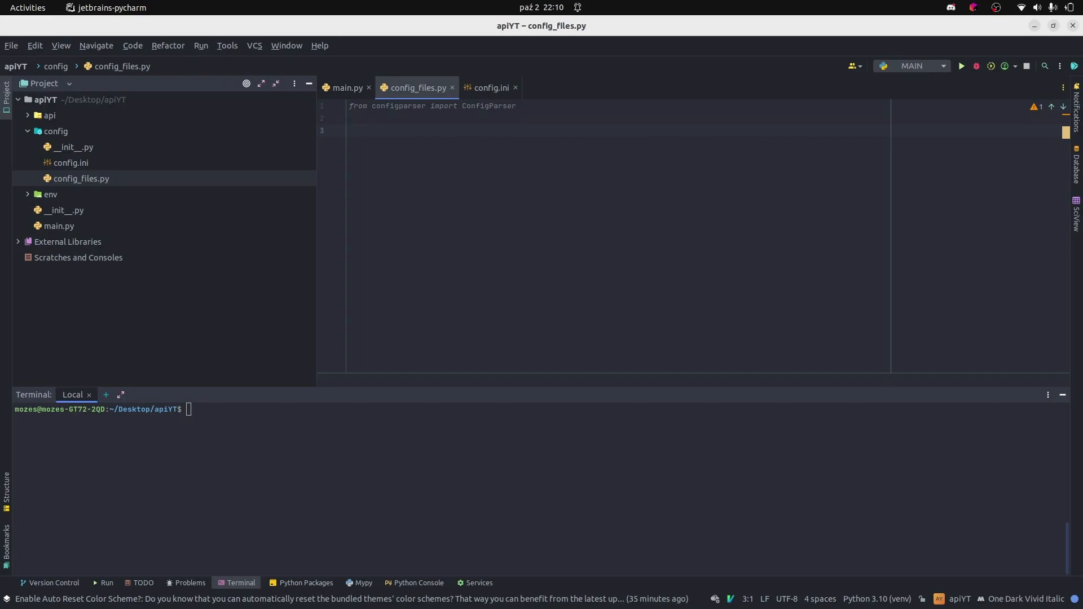
{"action": "type", "text": "file ="}
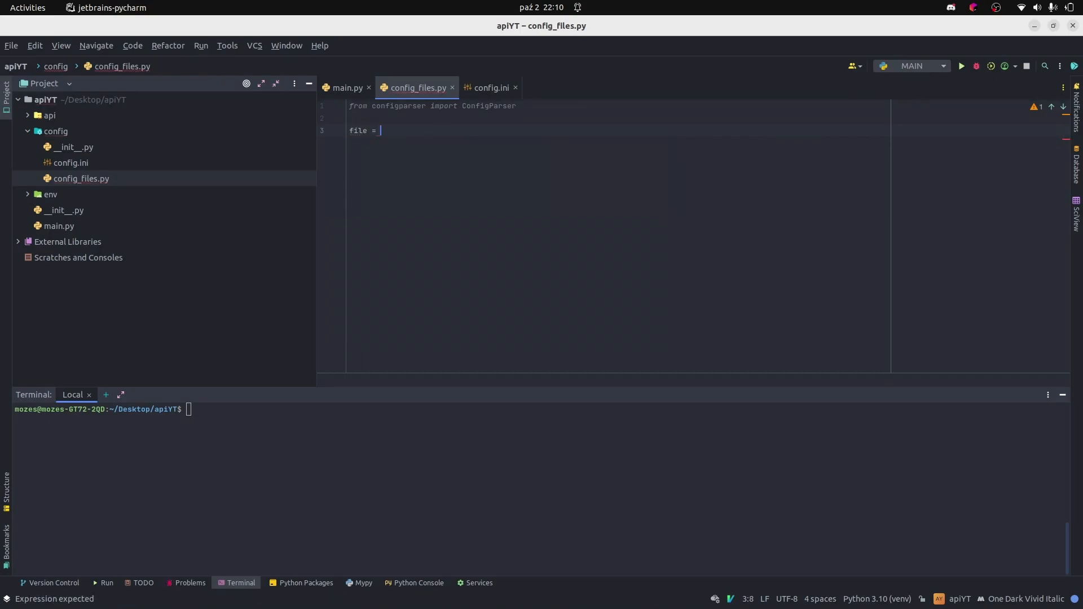
{"action": "type", "text": "'co'"}
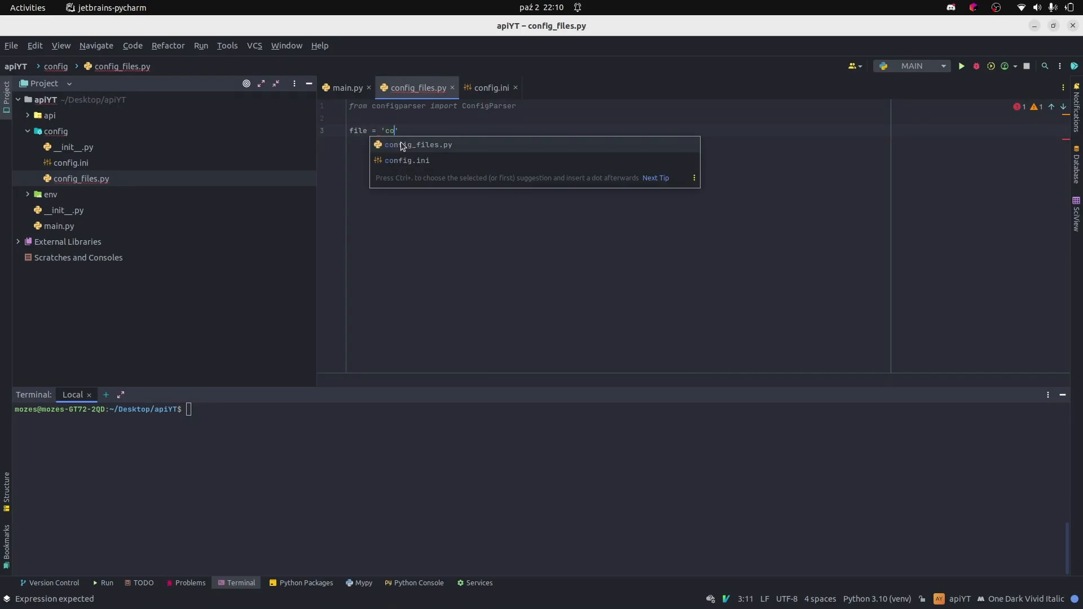
{"action": "left_click", "coordinate": [406, 160]}
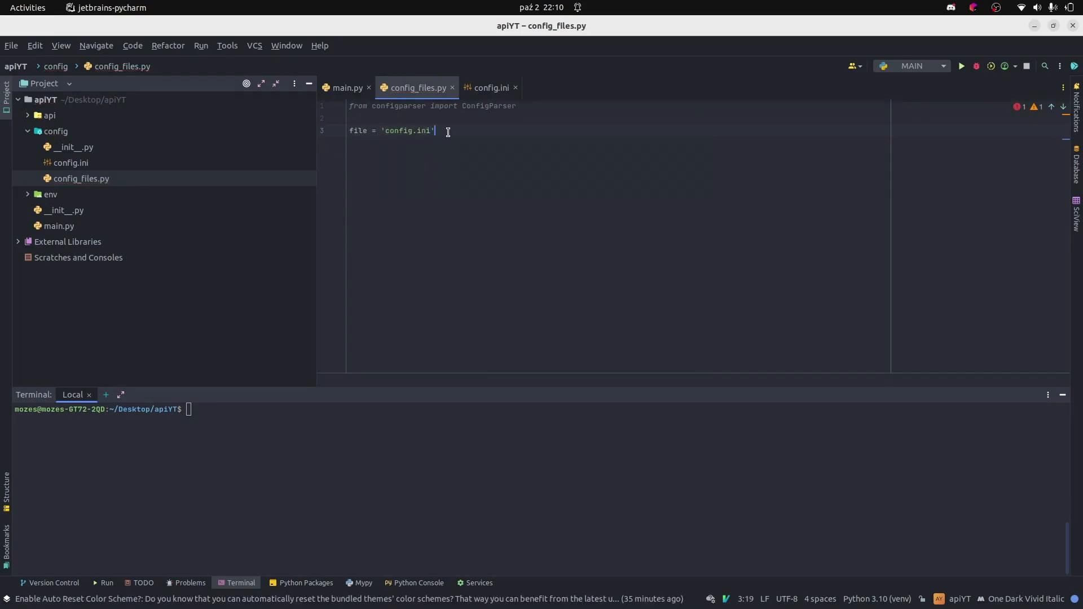
{"action": "key", "text": "Enter"}
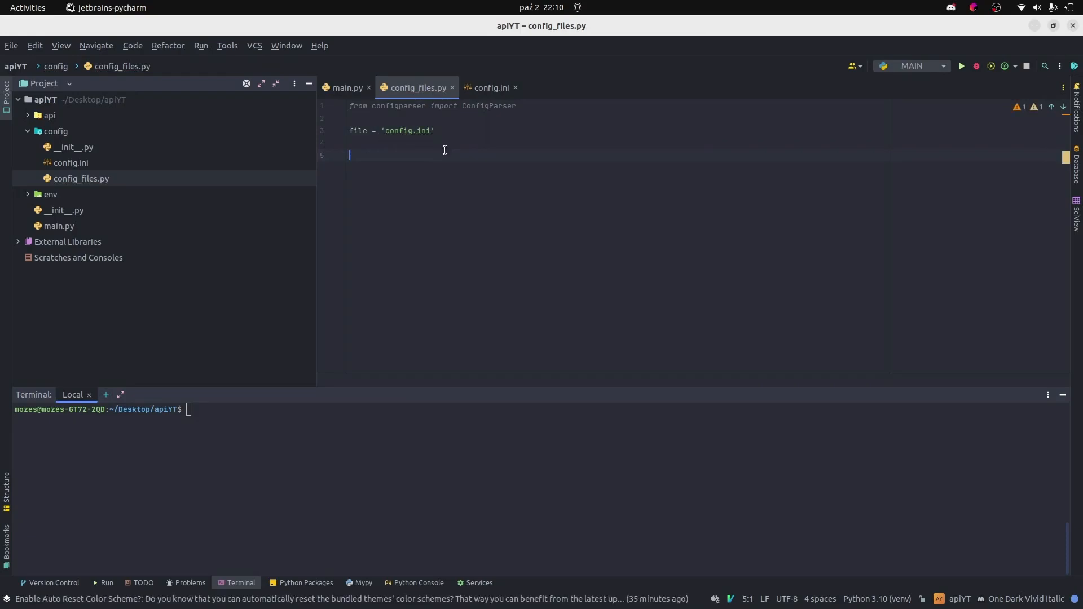
Step: Create a ConfigParser named config and call config.read(file)
{"action": "type", "text": "config = ConfigParser("}
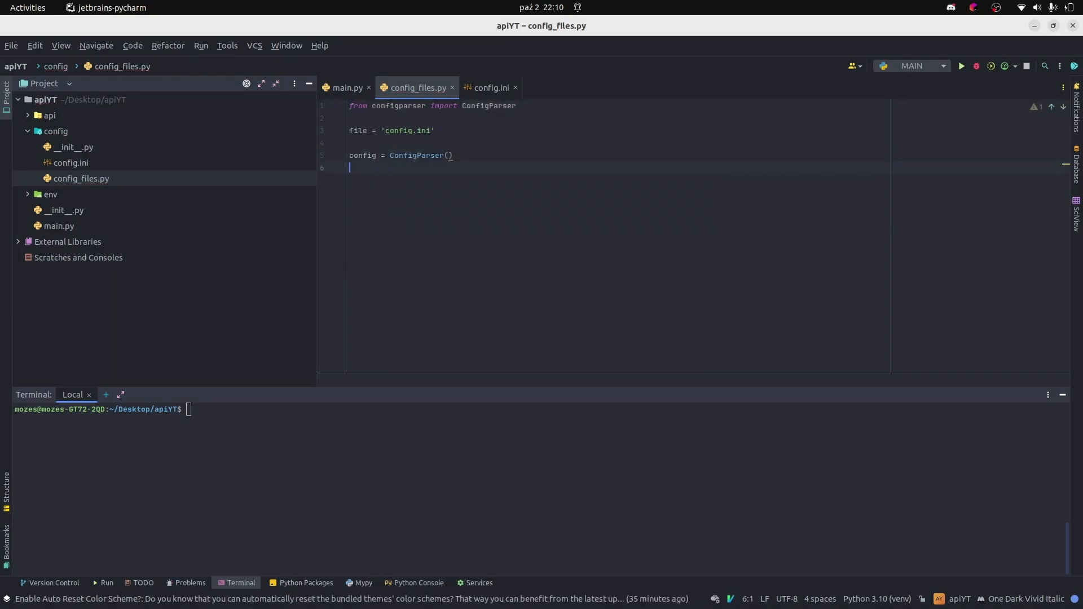
{"action": "type", "text": "config.rea"}
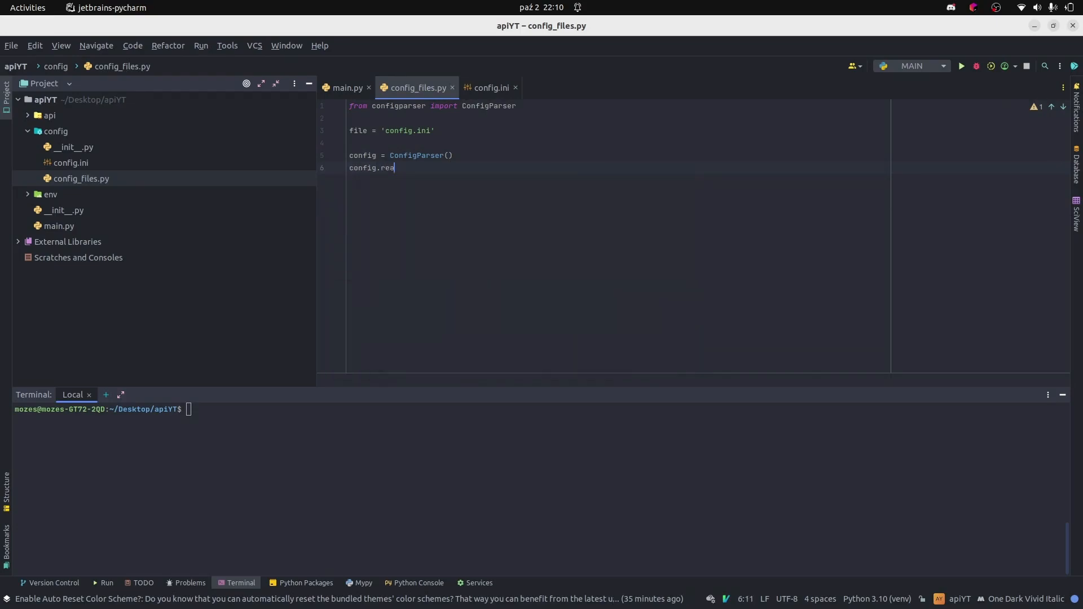
{"action": "type", "text": "d()"}
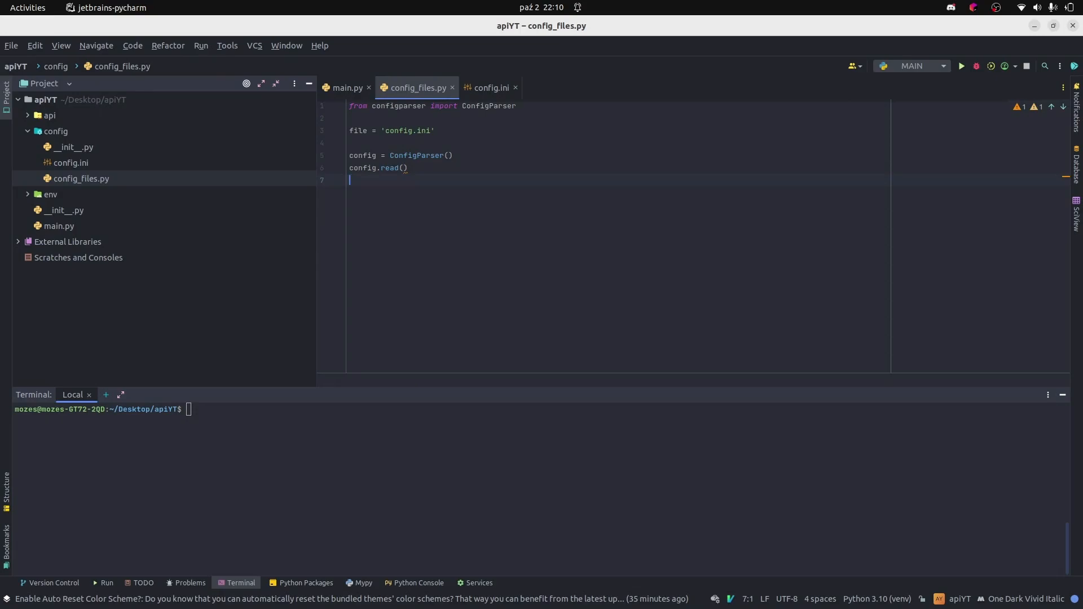
{"action": "left_click", "coordinate": [405, 168]}
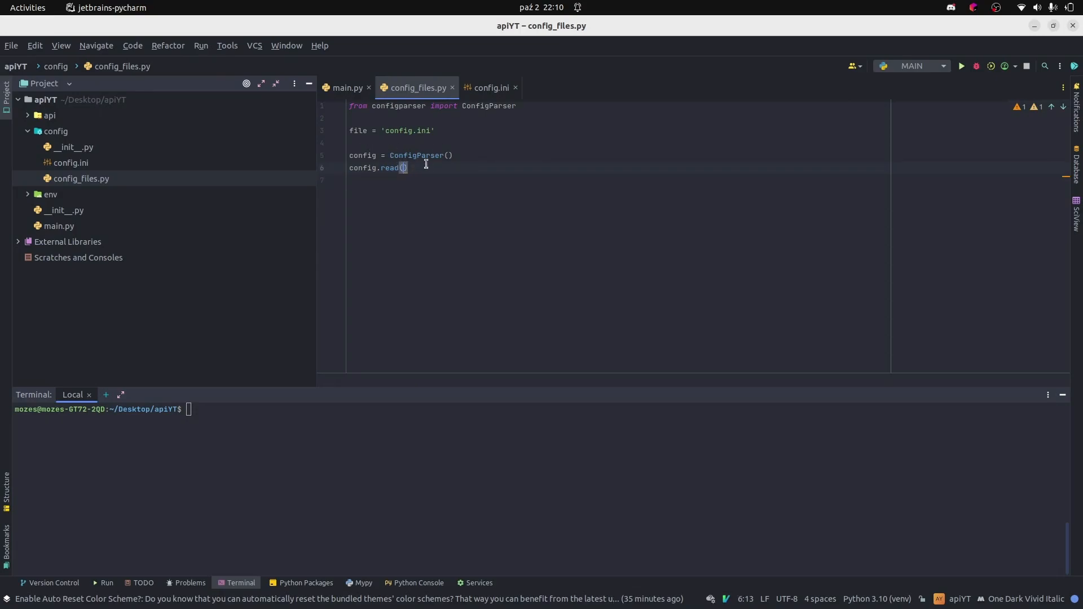
{"action": "type", "text": "file"}
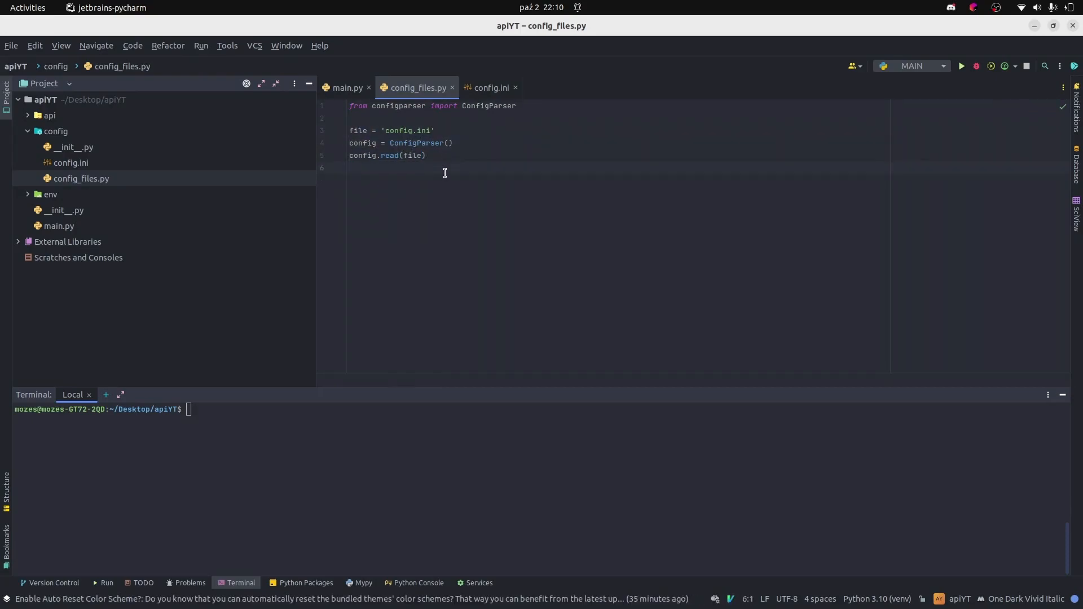
{"action": "key", "text": "Return"}
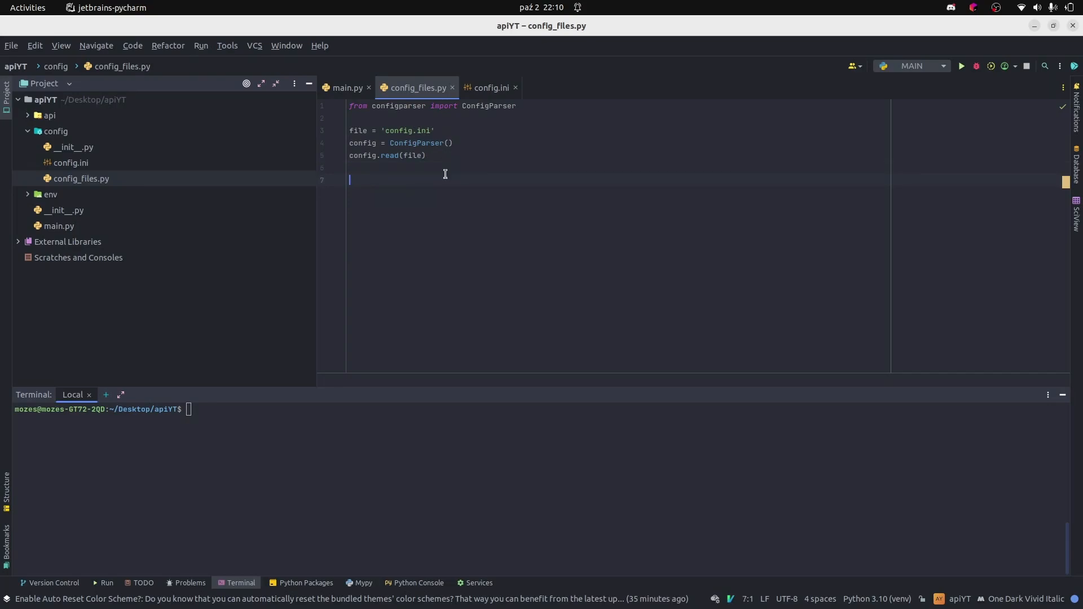
Step: Add a dataclass decorator with frozen=True, briefly checking config.ini's contents
{"action": "type", "text": "@dataclasses"}
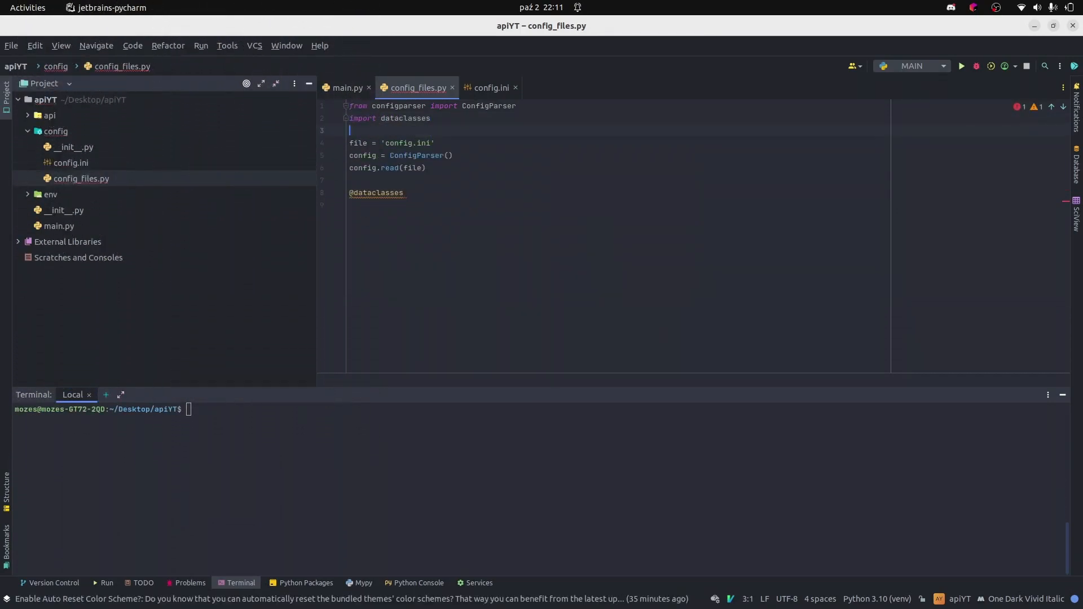
{"action": "type", "text": "()"}
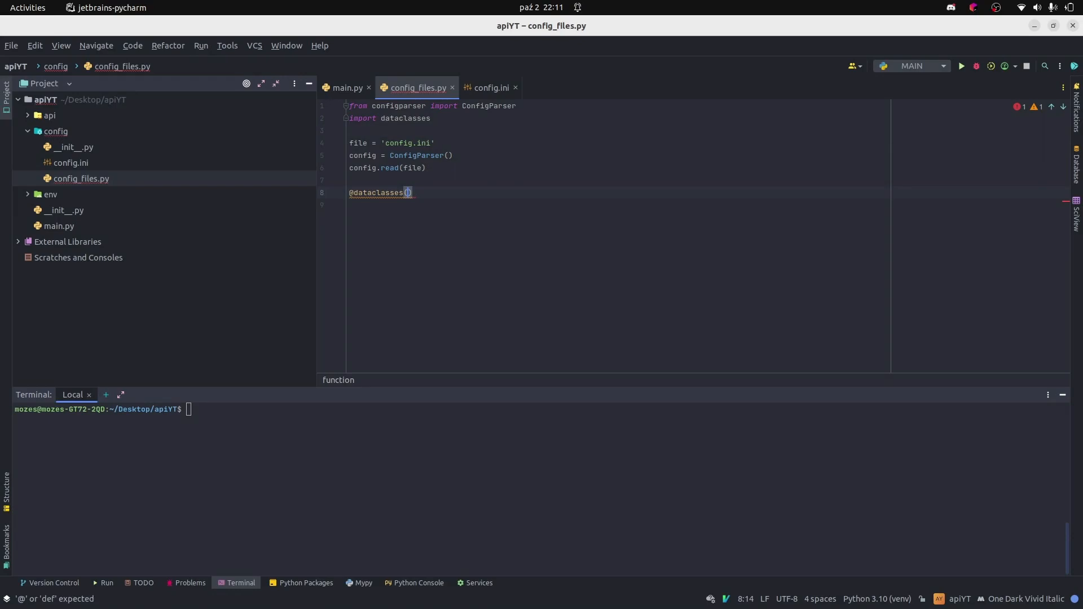
{"action": "type", "text": "frozen=True"}
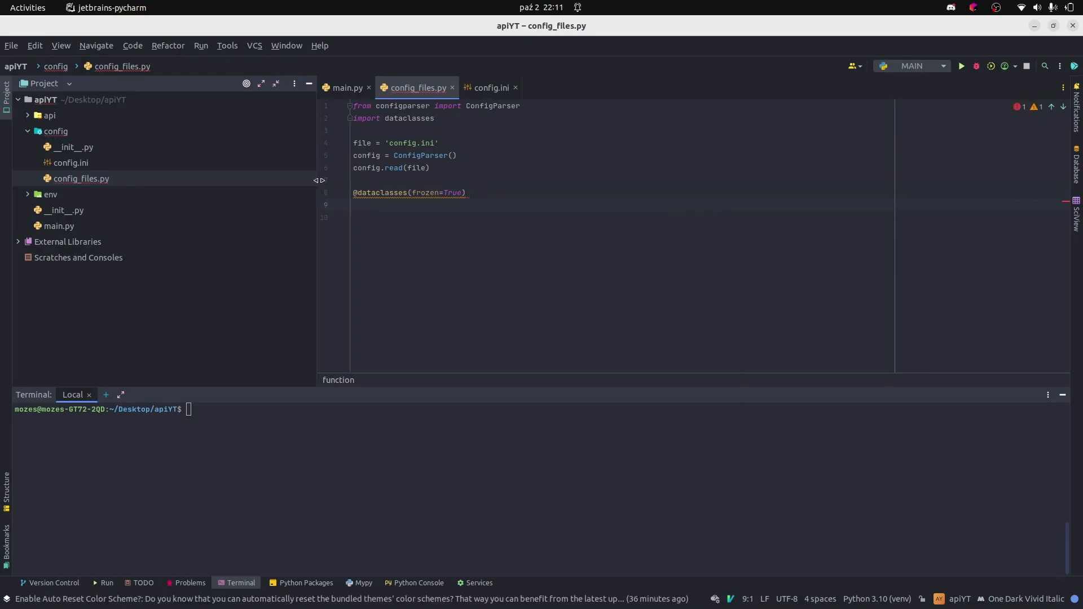
{"action": "left_click", "coordinate": [490, 87]}
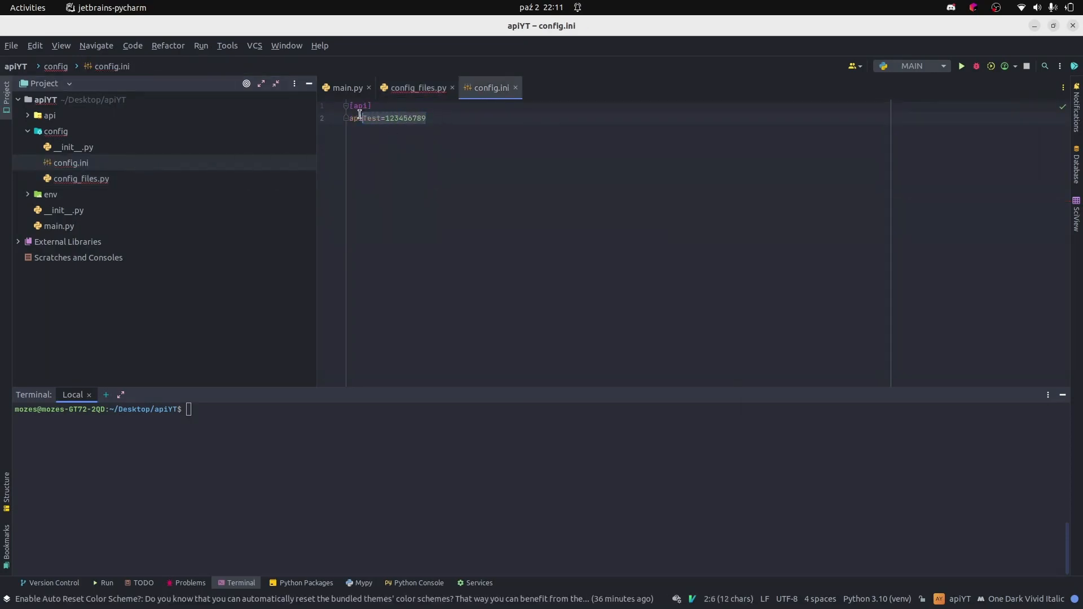
{"action": "left_click", "coordinate": [417, 87]}
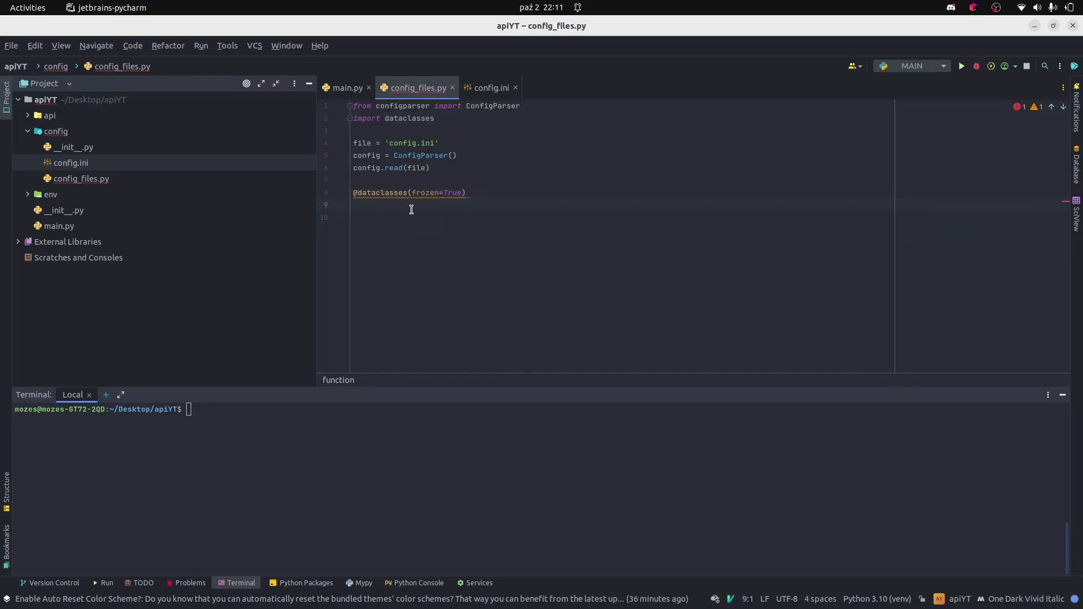
Step: Define class APIkeys with field APIKey: str = config['api']['apiTest']
{"action": "type", "text": "class A"}
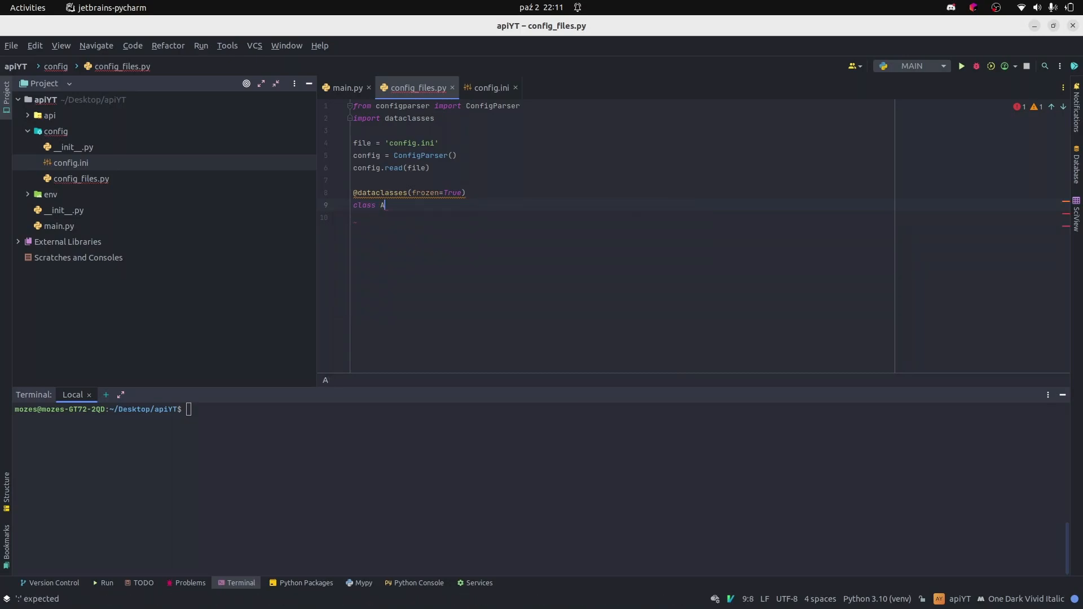
{"action": "type", "text": "PIkeys:"}
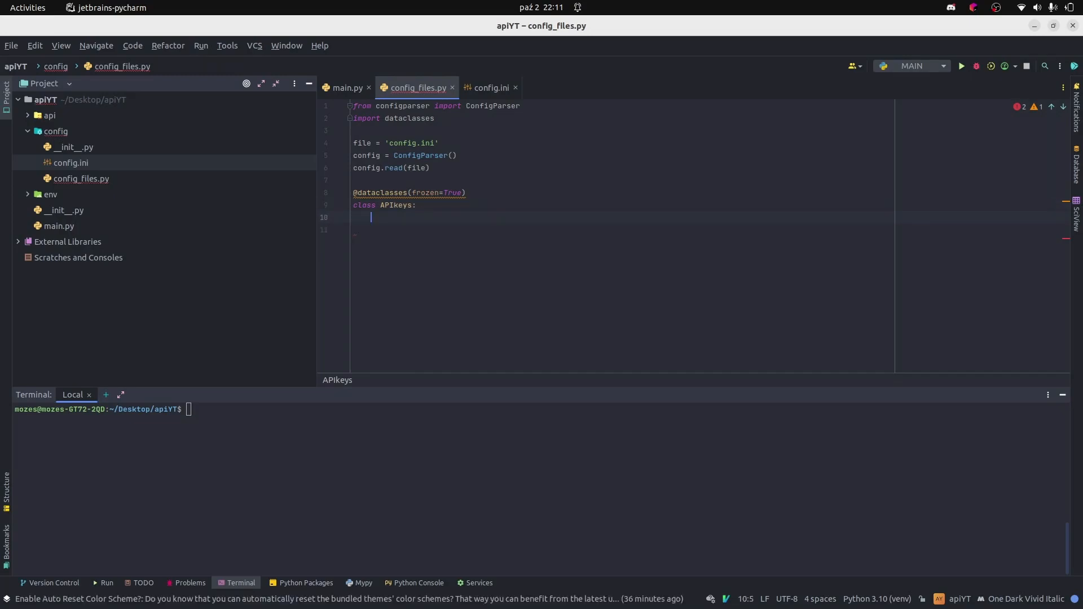
{"action": "type", "text": "AP"}
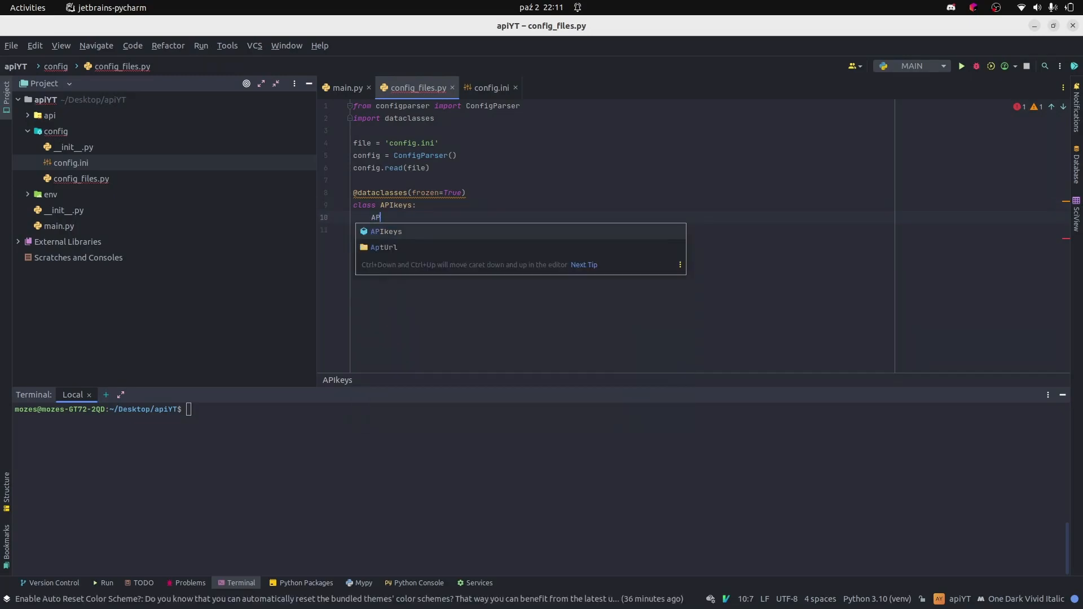
{"action": "type", "text": "IKey: str"}
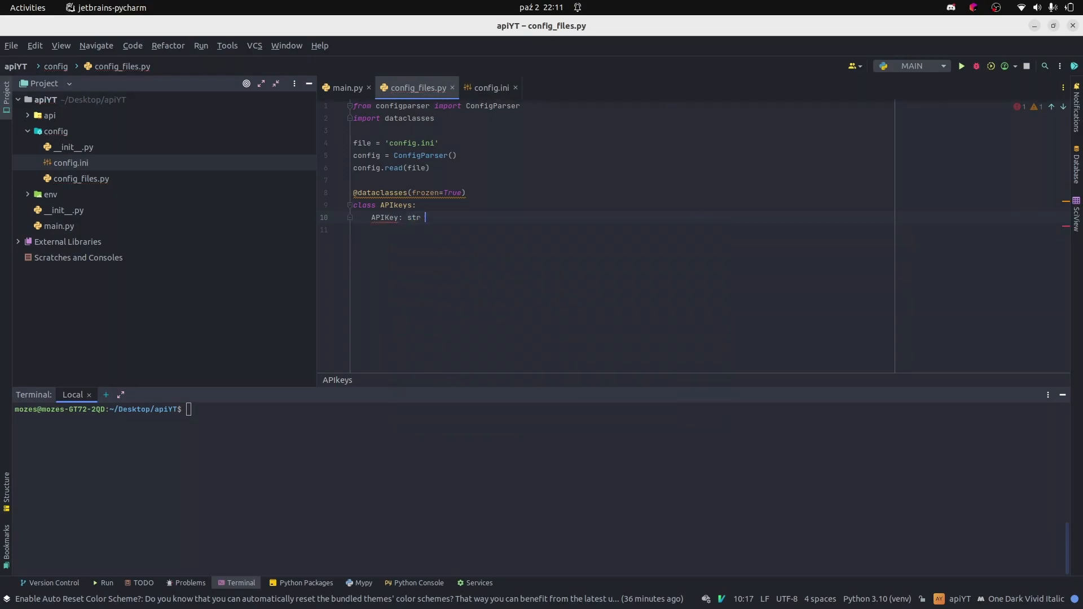
{"action": "type", "text": "= config['api"}
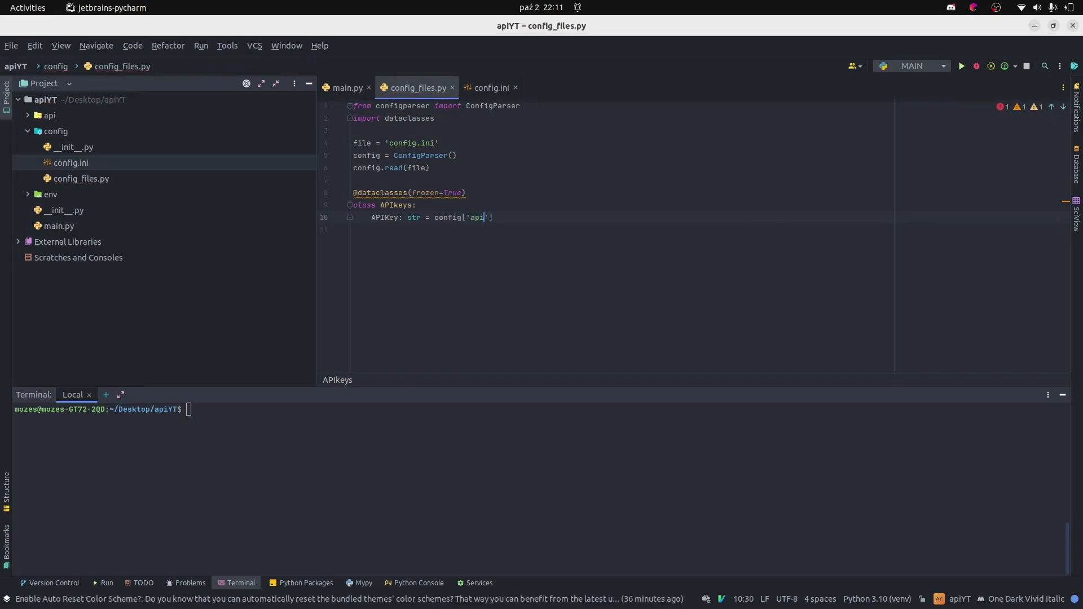
{"action": "type", "text": "[]"}
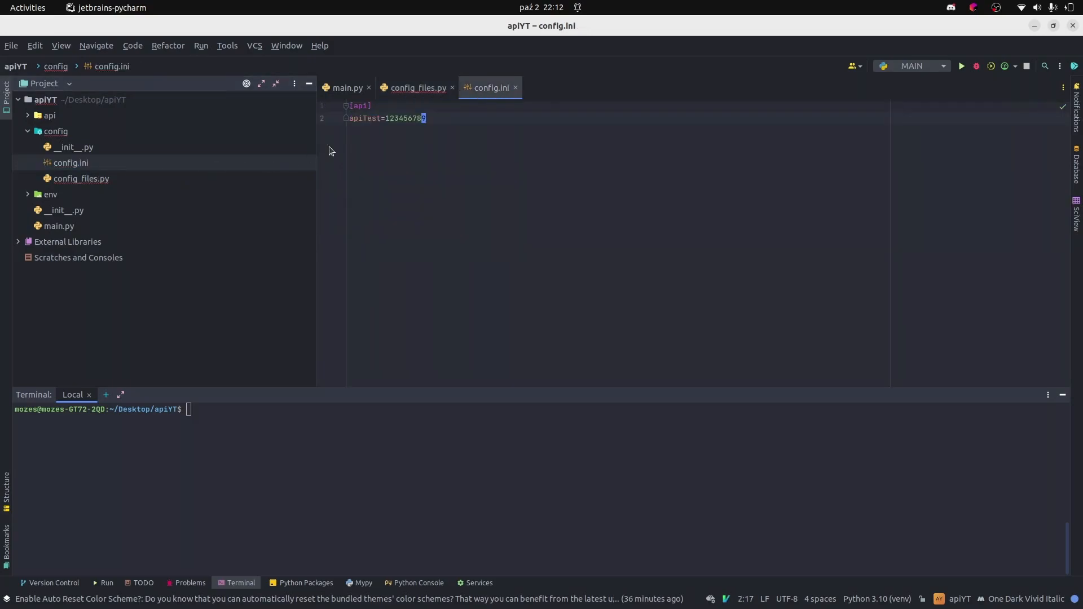
{"action": "left_click", "coordinate": [418, 88]}
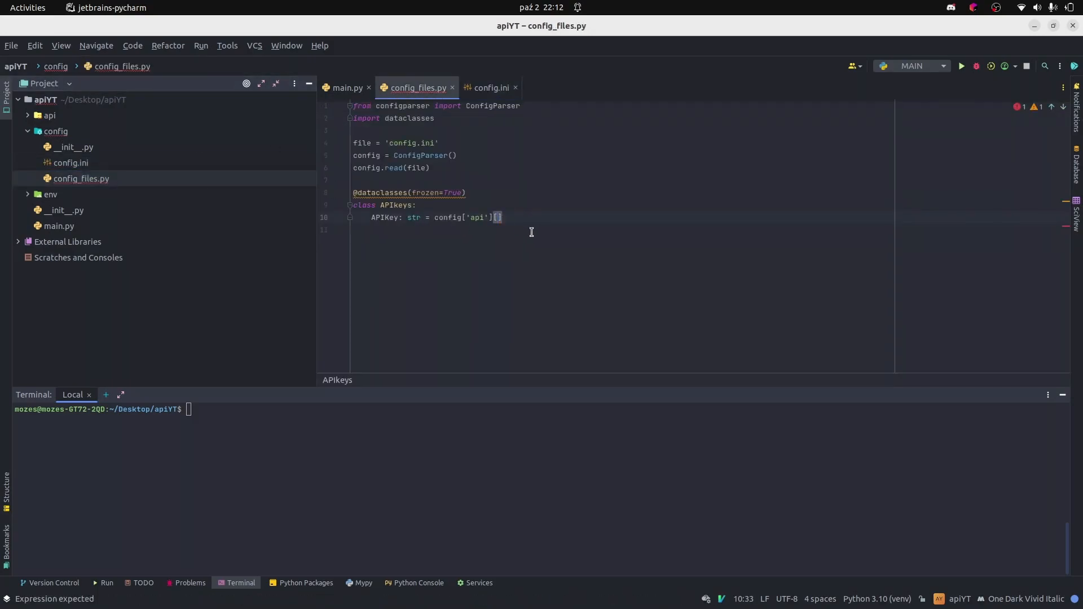
{"action": "type", "text": "'apiT'"}
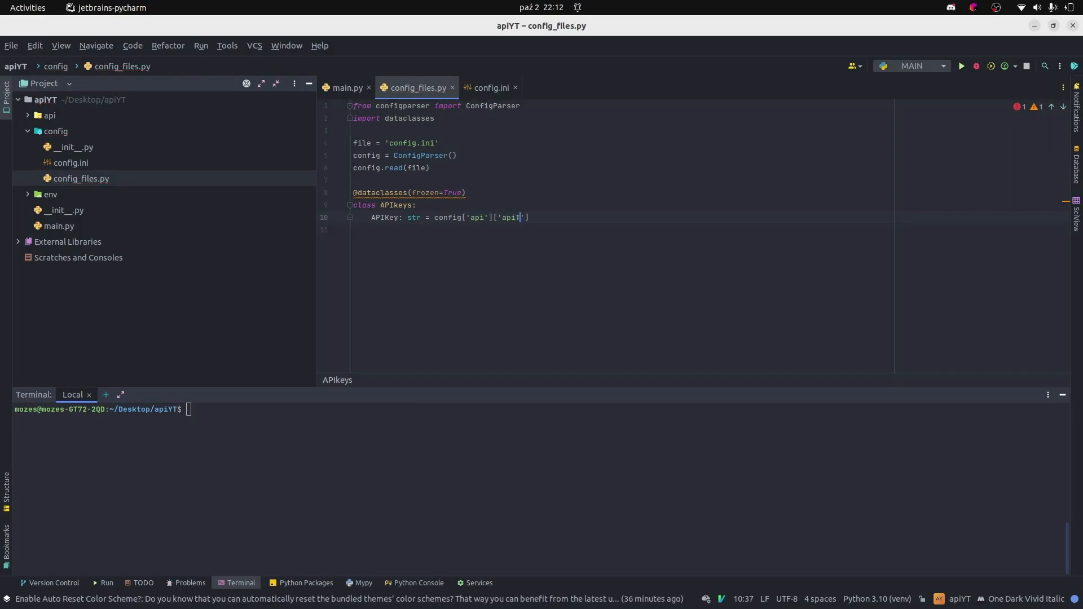
{"action": "type", "text": "est"}
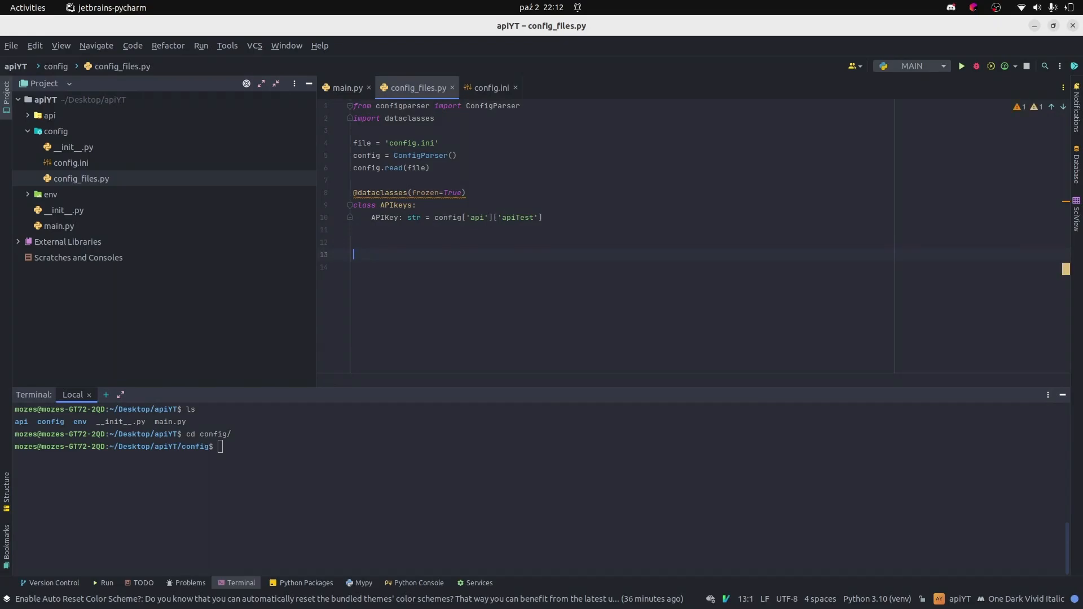
Step: Print APIkeys.APIKey and run python3 config_files.py, which raises 'module' object is not callable
{"action": "type", "text": "print(APIkeys"}
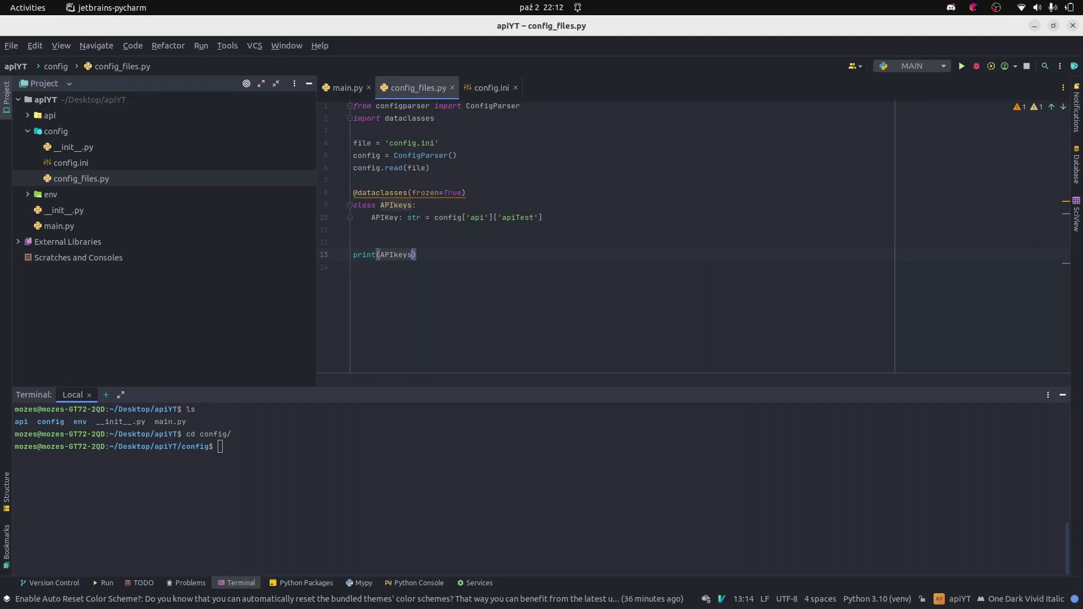
{"action": "type", "text": ".APIKey"}
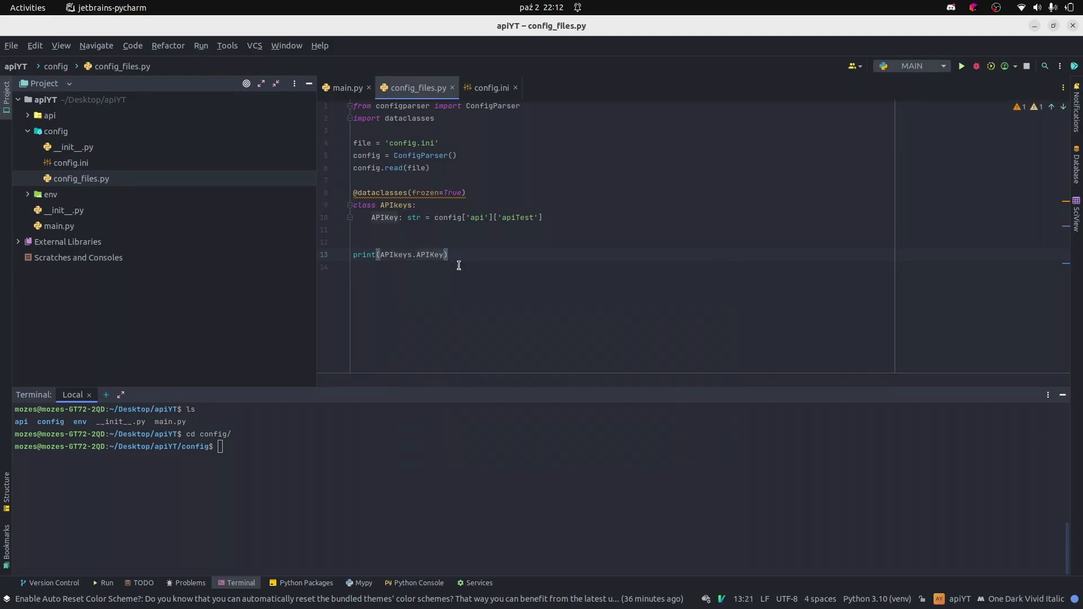
{"action": "type", "text": "python"}
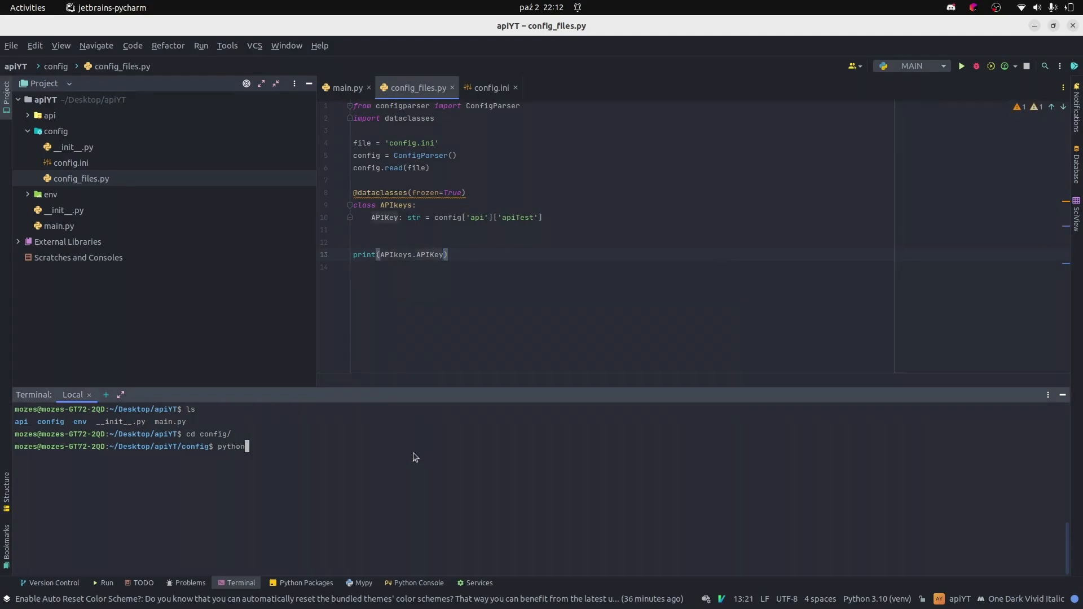
{"action": "type", "text": "config_files.py"}
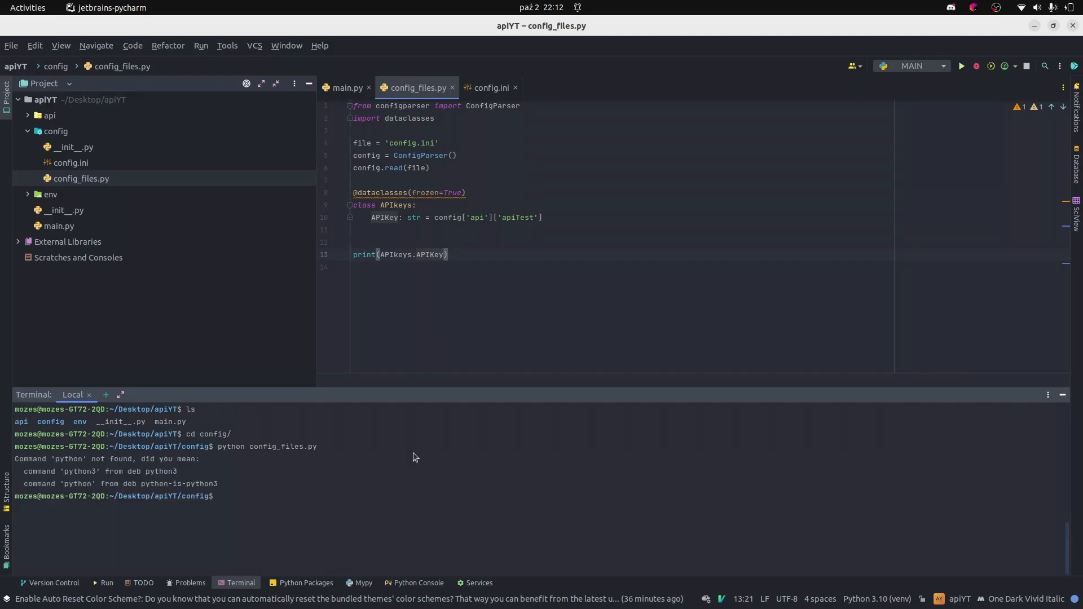
{"action": "mouse_move", "coordinate": [286, 482]}
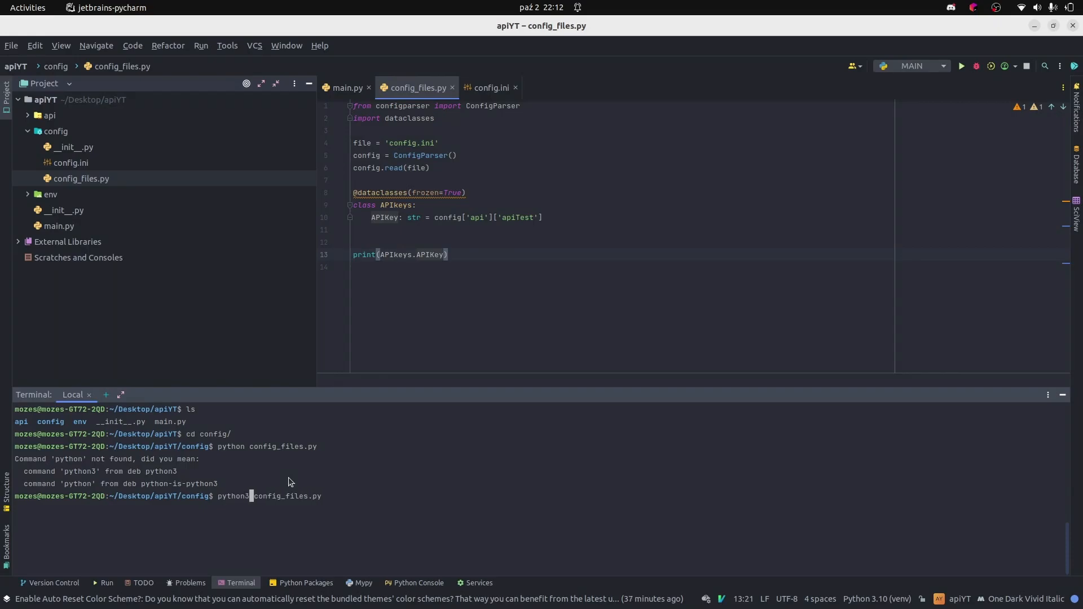
{"action": "key", "text": "Return"}
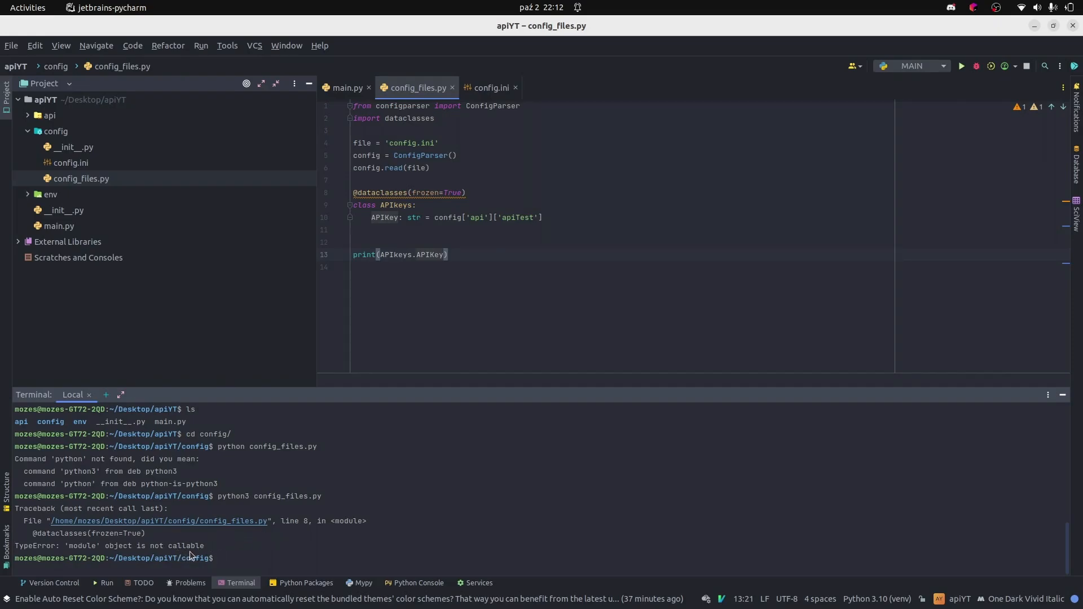
{"action": "mouse_move", "coordinate": [252, 527]}
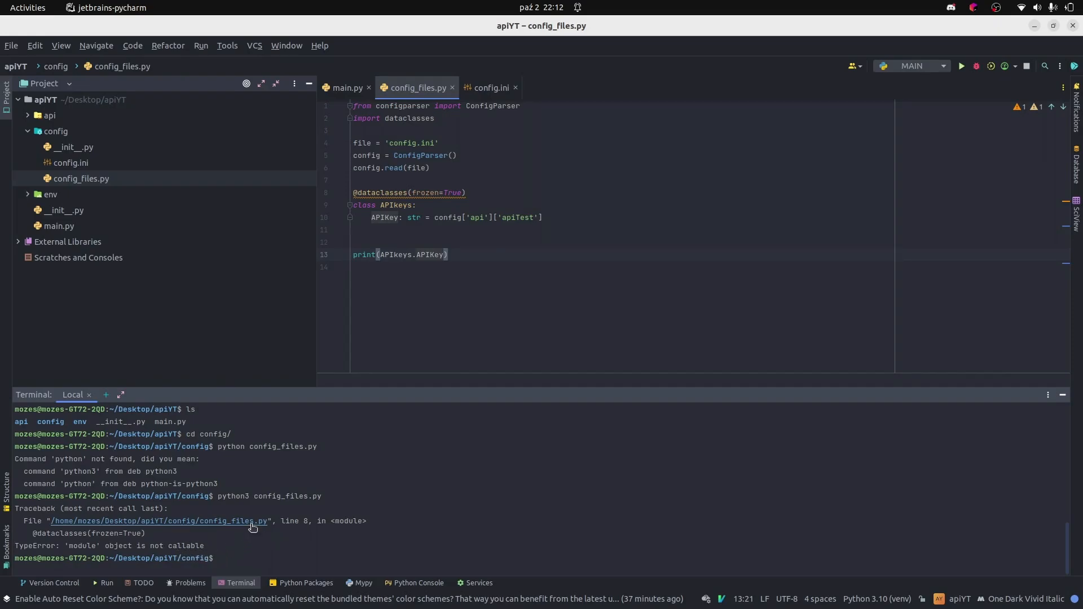